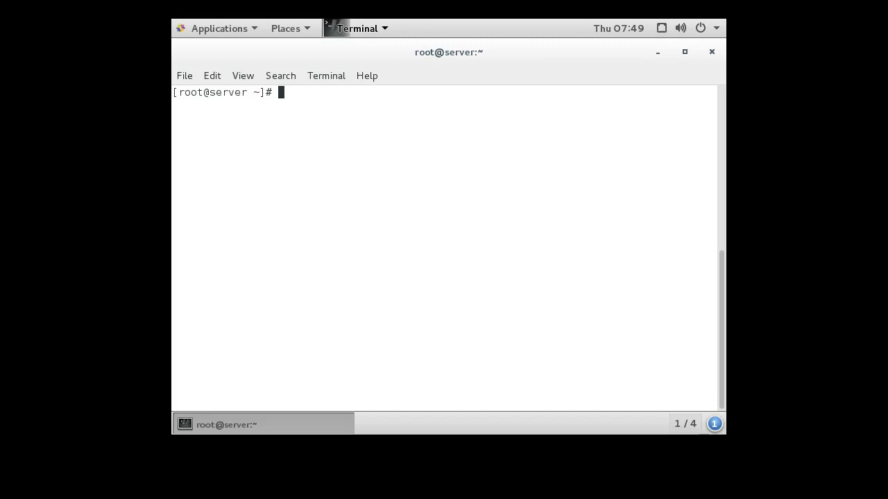
# - Enter 'nano hello.rb' at the root prompt without running it yet
pyautogui.write('nano')
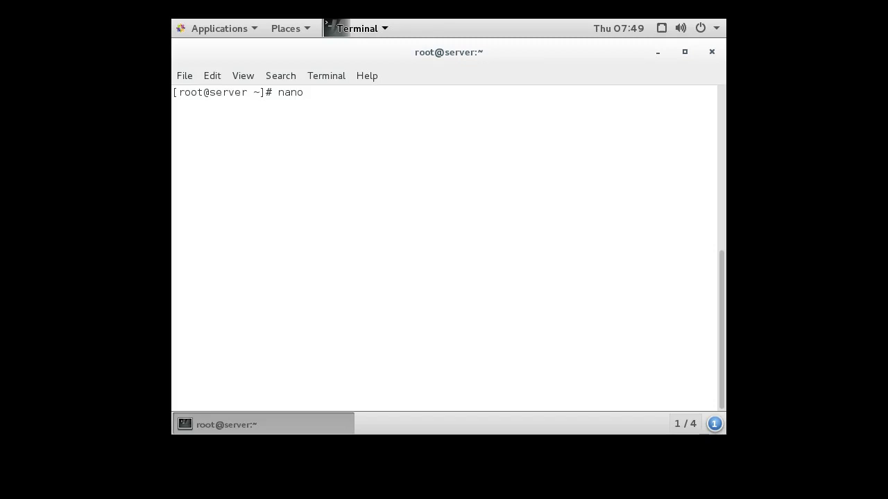
pyautogui.write('hello')
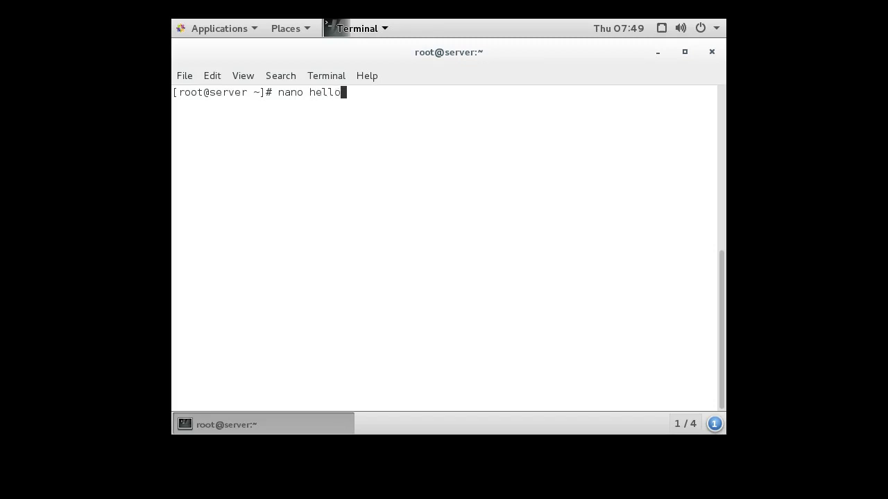
pyautogui.write('.rb')
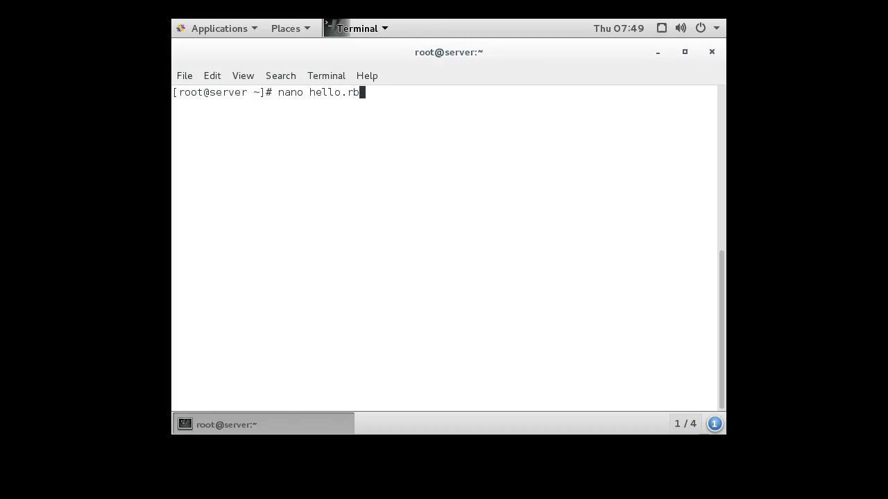
# - Start hello.rb in nano with the shebang line #!/usr/bin/ruby
pyautogui.press('Return')
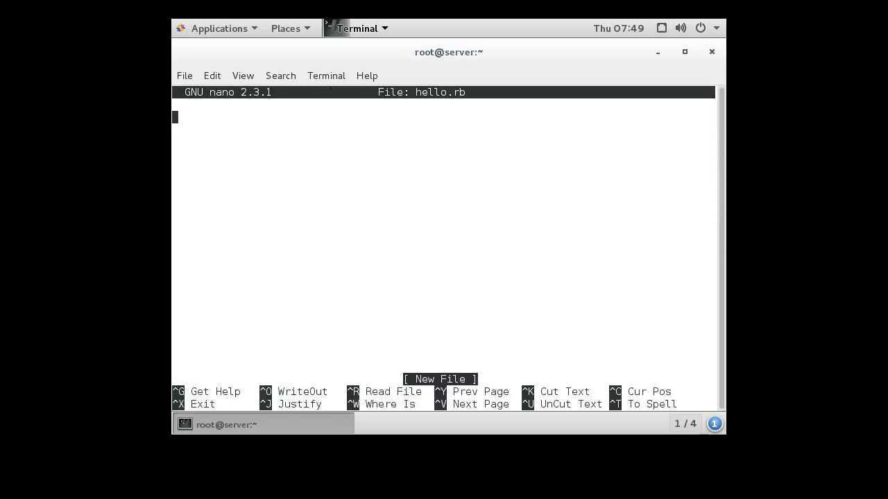
pyautogui.write('#!')
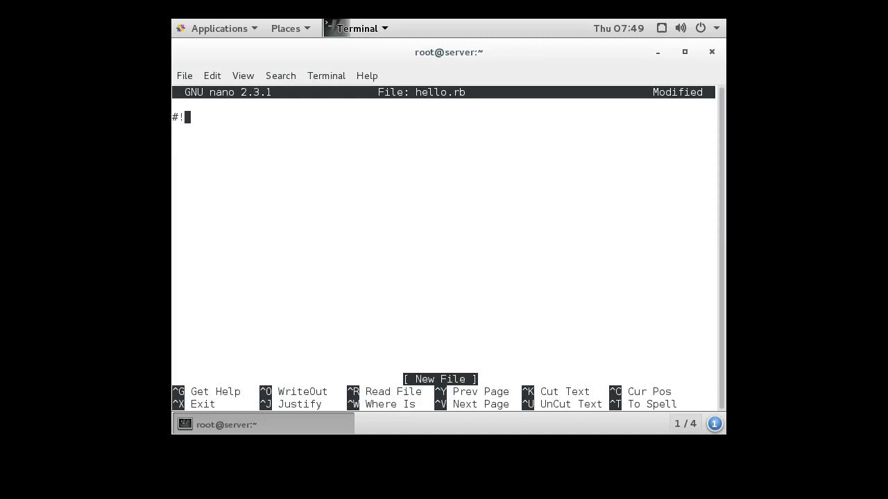
pyautogui.write('/usr/')
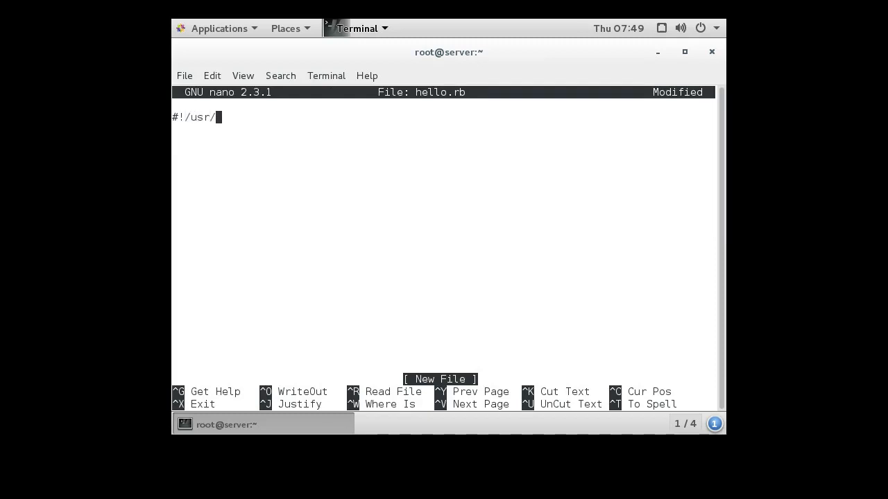
pyautogui.write('bin/')
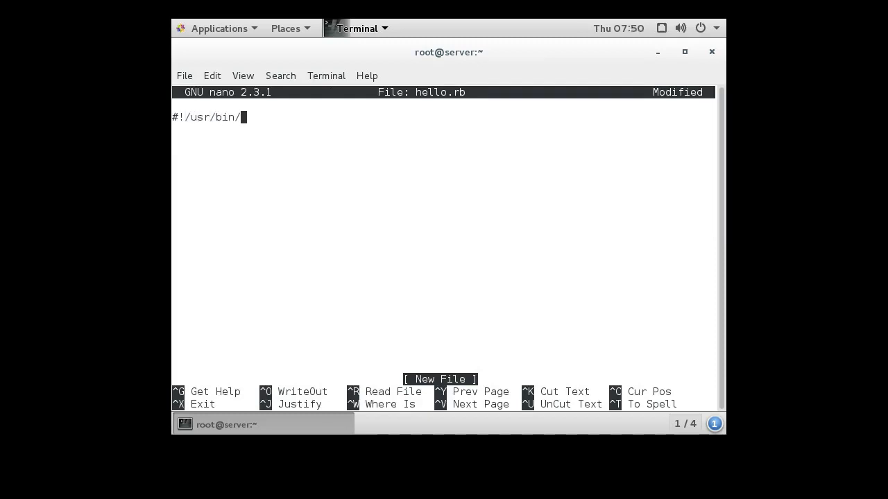
pyautogui.write('ruby')
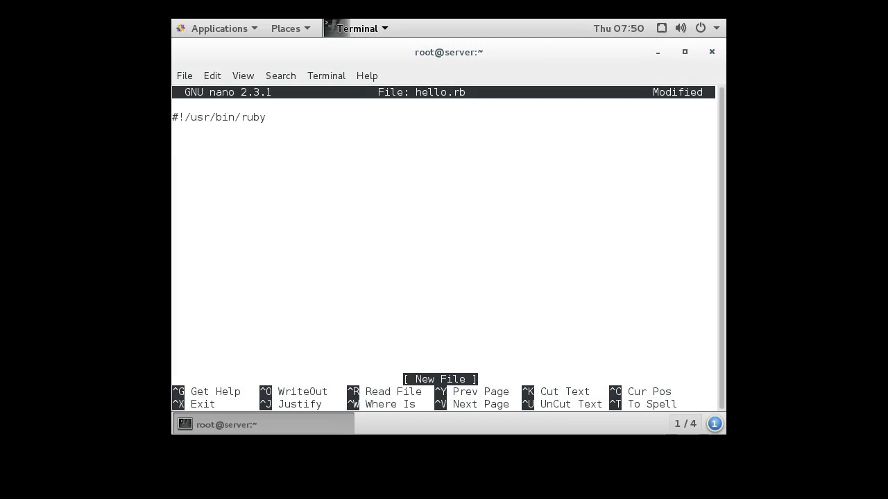
# - Add the line puts "Hello World!" and save hello.rb, exiting nano
pyautogui.write('put')
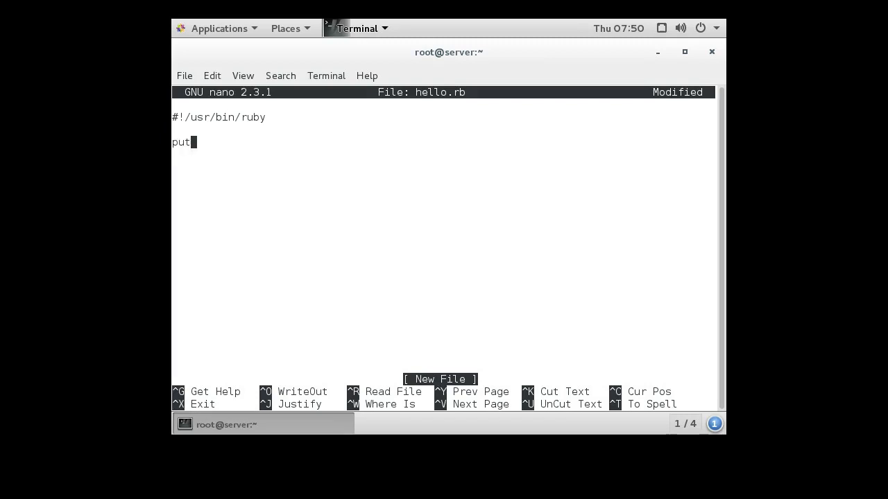
pyautogui.write('s')
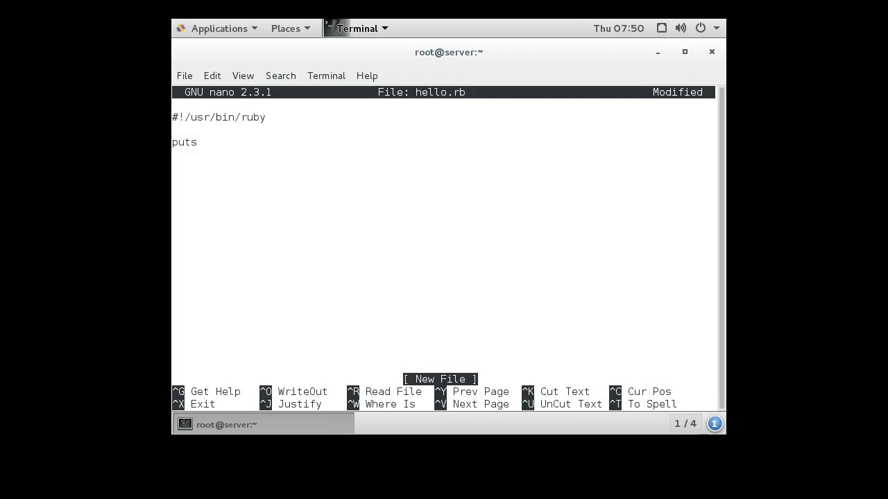
pyautogui.write('"')
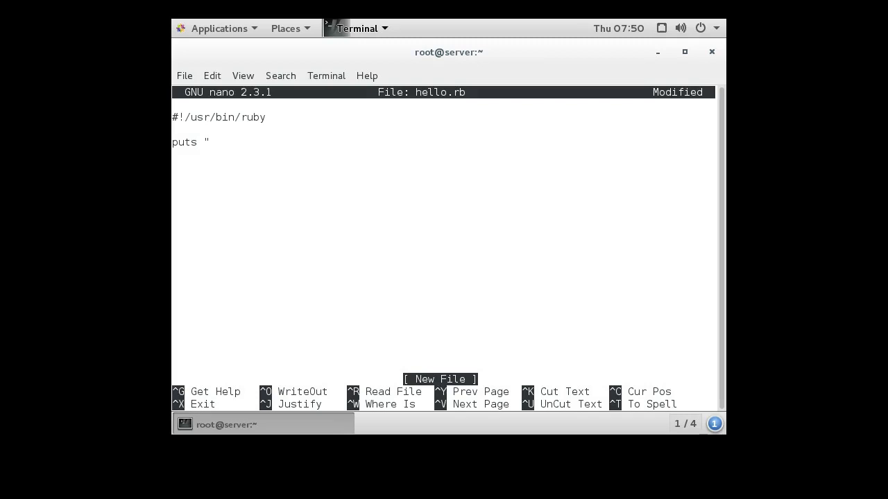
pyautogui.write('Hello')
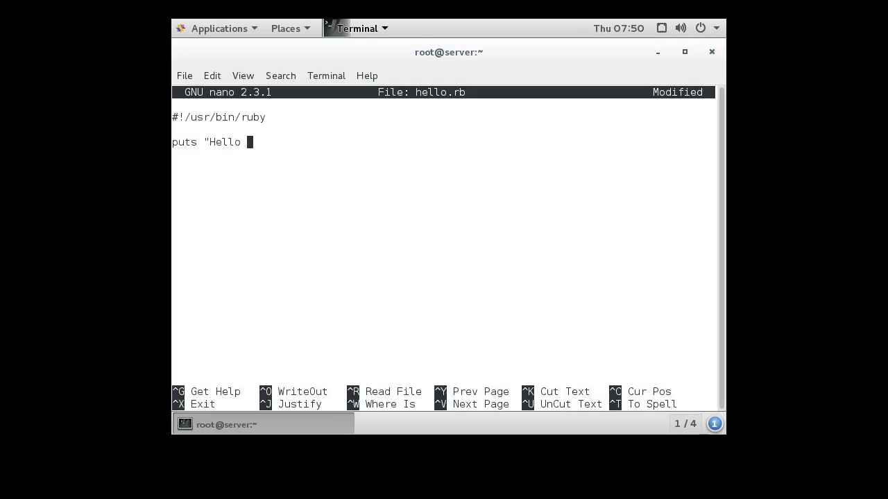
pyautogui.write('World!"')
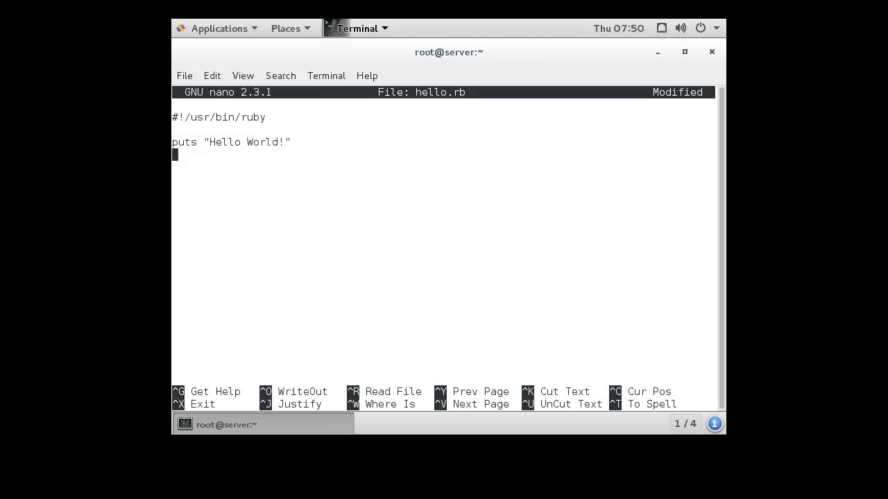
pyautogui.press('ctrl+x')
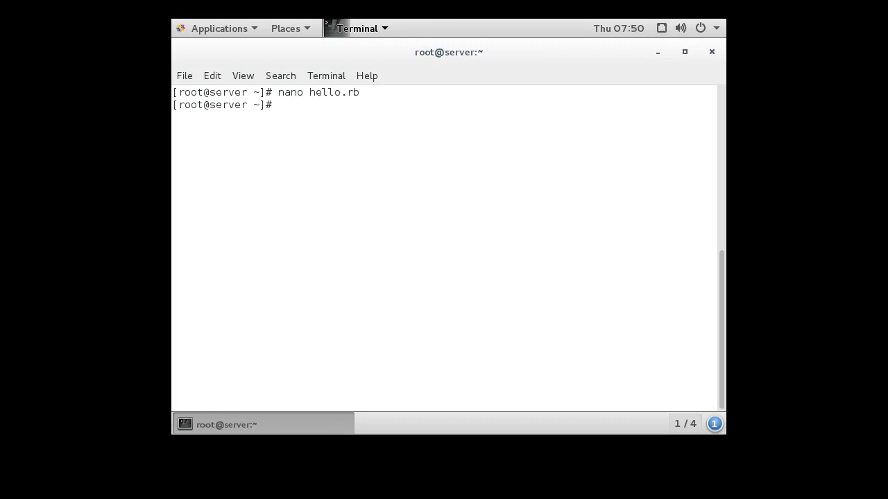
# - Run 'yum install ruby' and answer y so the install finishes with Complete!
pyautogui.write('y')
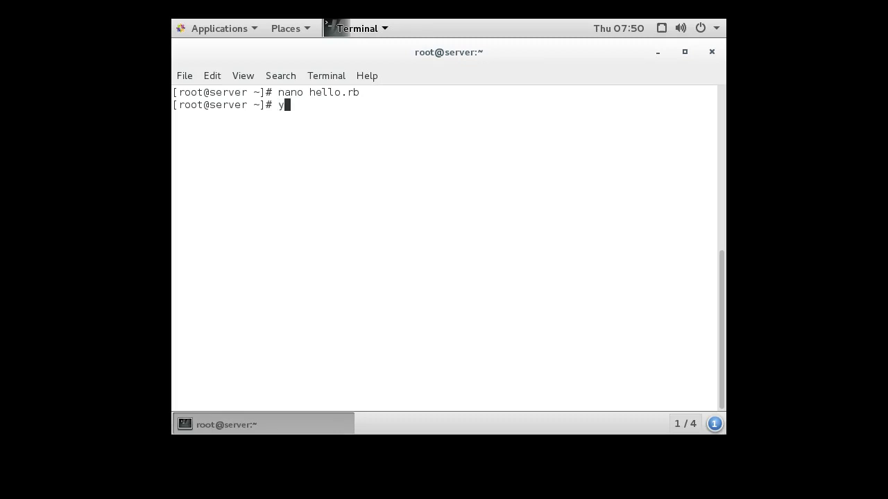
pyautogui.write('um install')
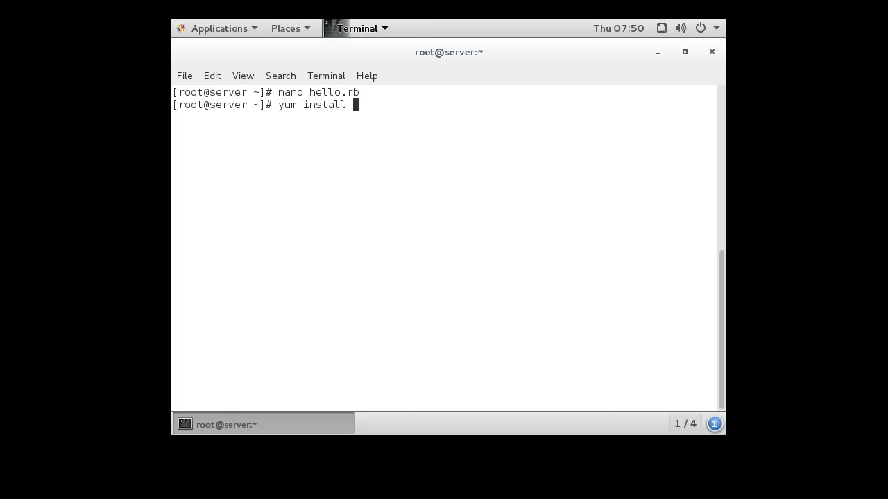
pyautogui.write('ruby')
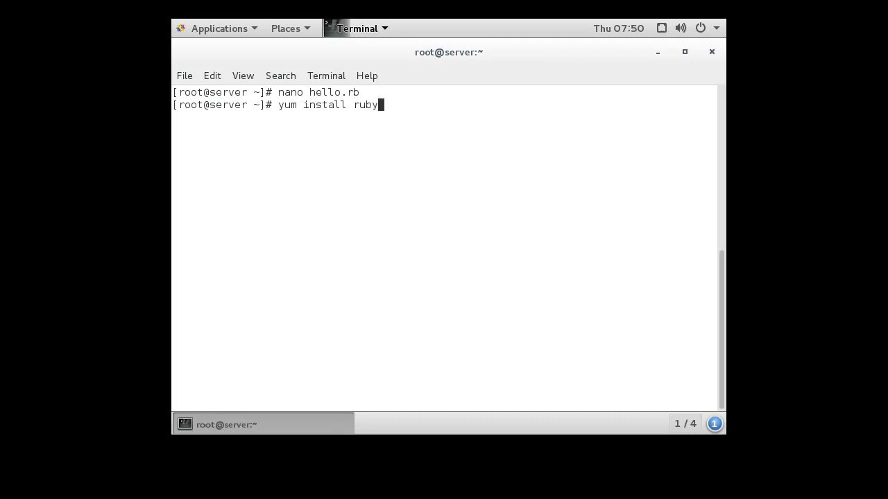
pyautogui.press('Return')
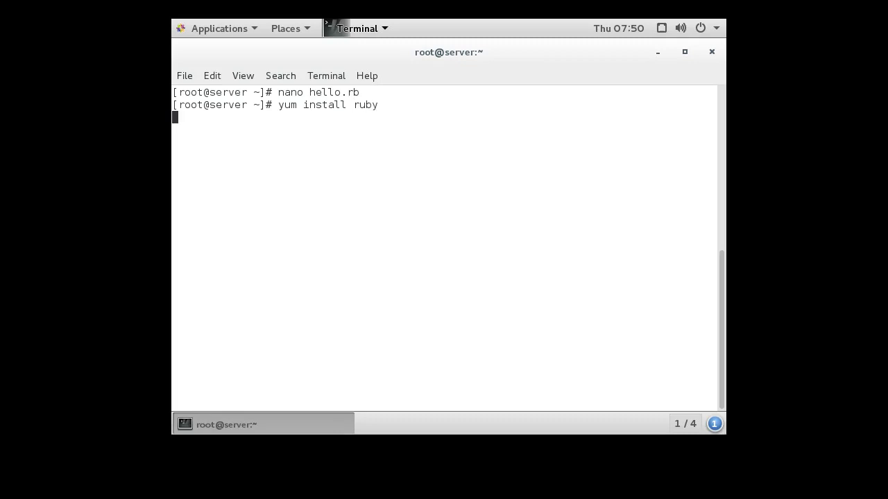
pyautogui.press('Return')
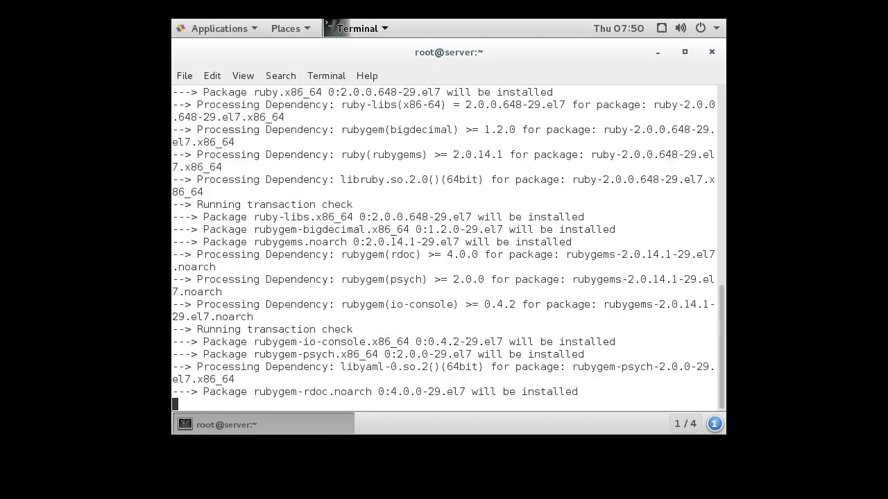
pyautogui.scroll(-3)
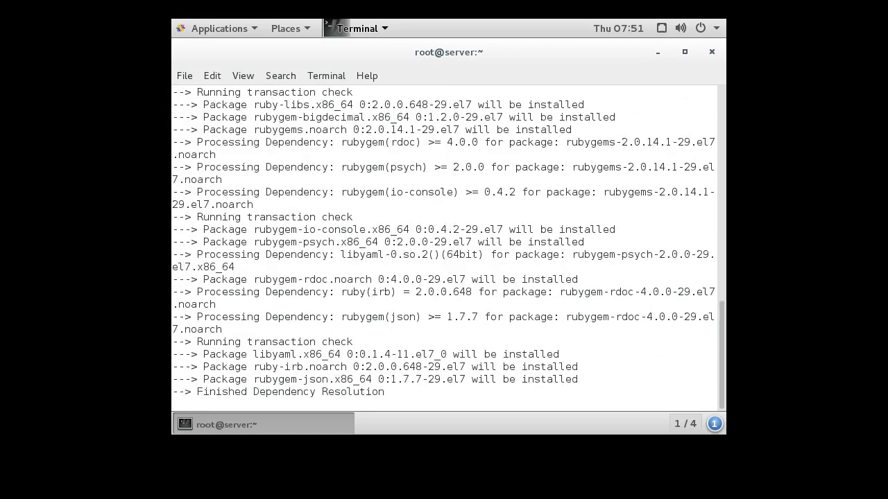
pyautogui.write('y')
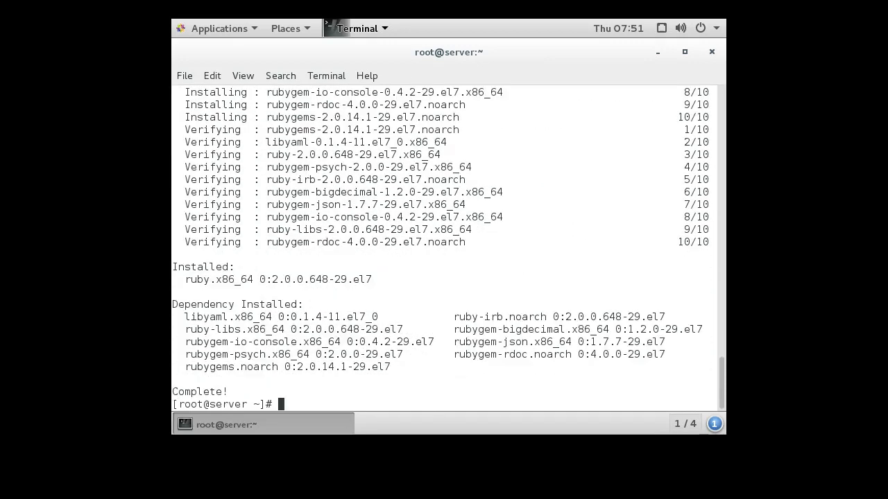
# - List the home folder with 'ls -al' and pick out hello.rb's permission string
pyautogui.write('ls -al')
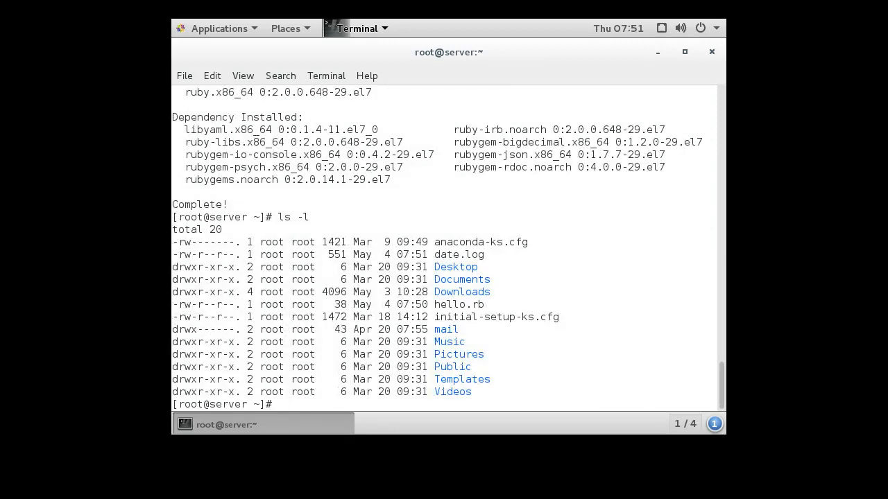
pyautogui.doubleClick(458, 305)
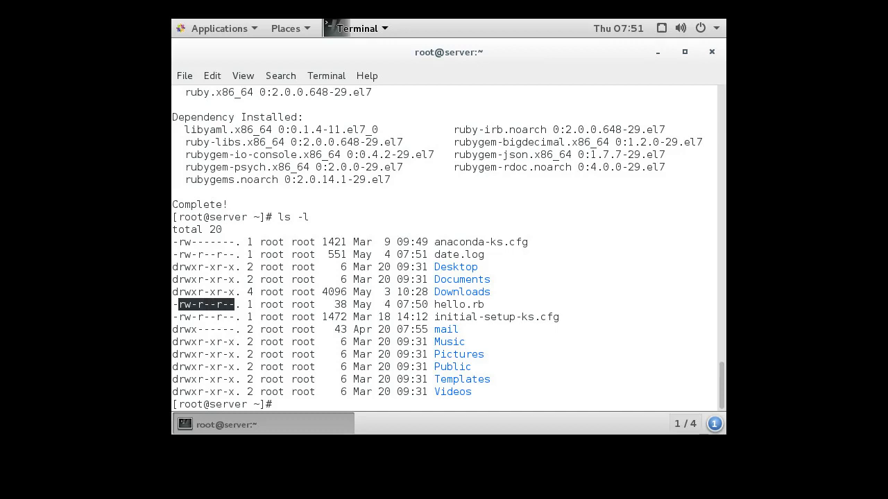
# - Apply 'chmod 755 hello.rb' and list again to show -rwxr-xr-x
pyautogui.write('c')
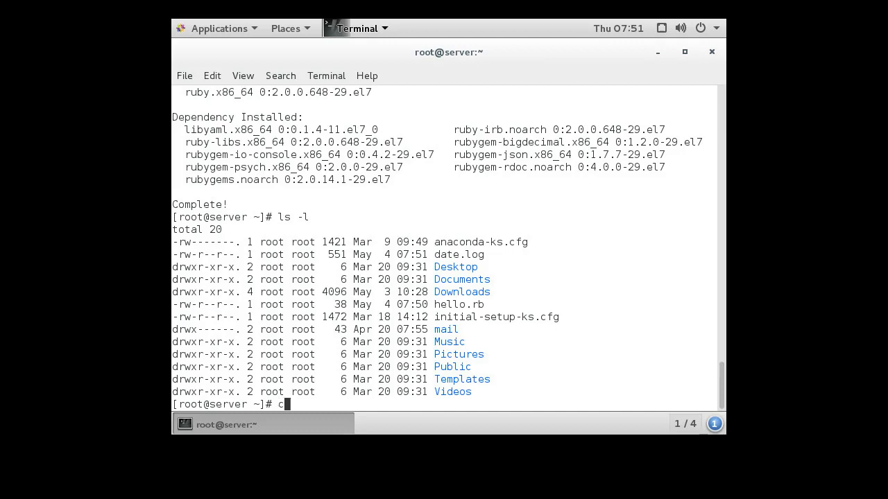
pyautogui.write('hmod 755')
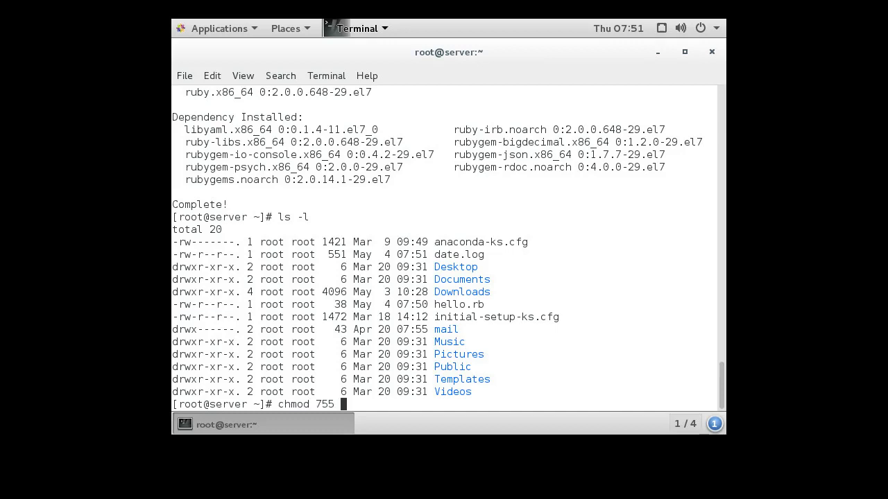
pyautogui.write('hello.rb')
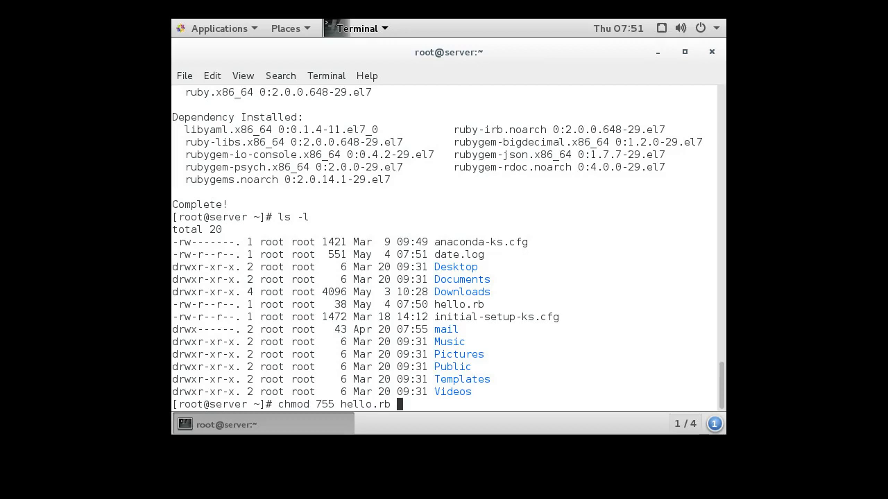
pyautogui.press('Return')
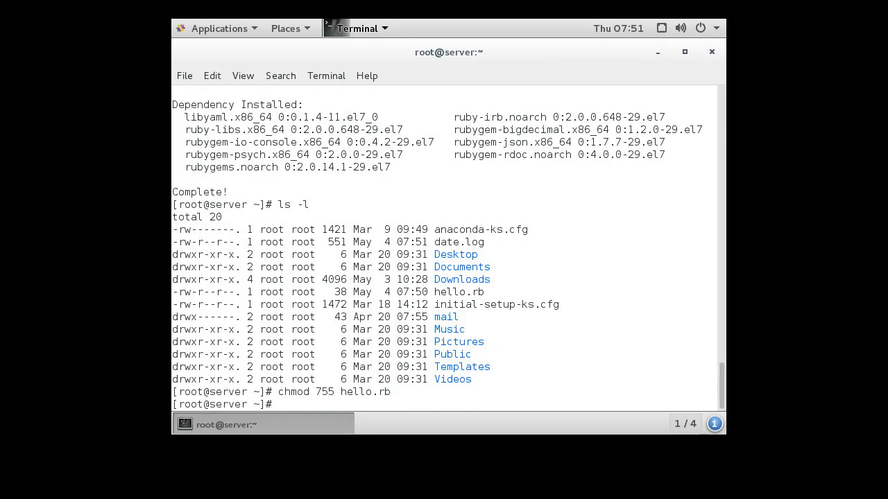
pyautogui.write('ls -l')
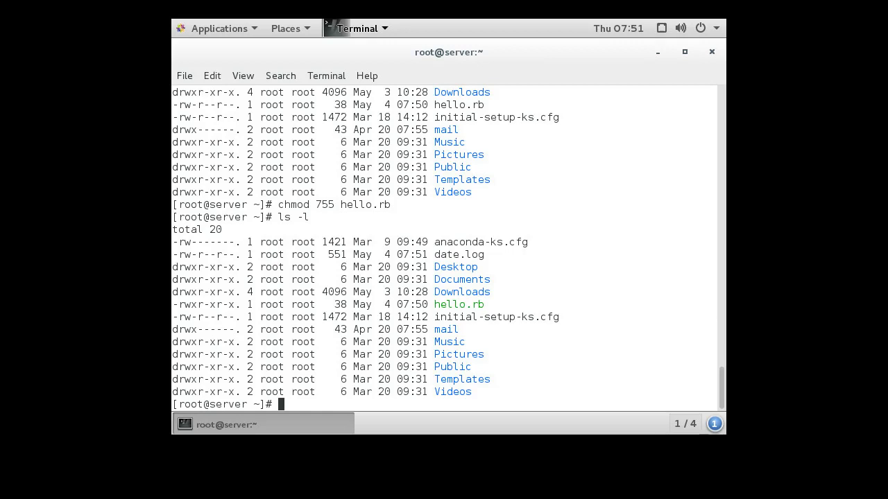
# - Run /root/hello.rb so it prints Hello World!, then enter './hello.rb' at the prompt
pyautogui.write('/r')
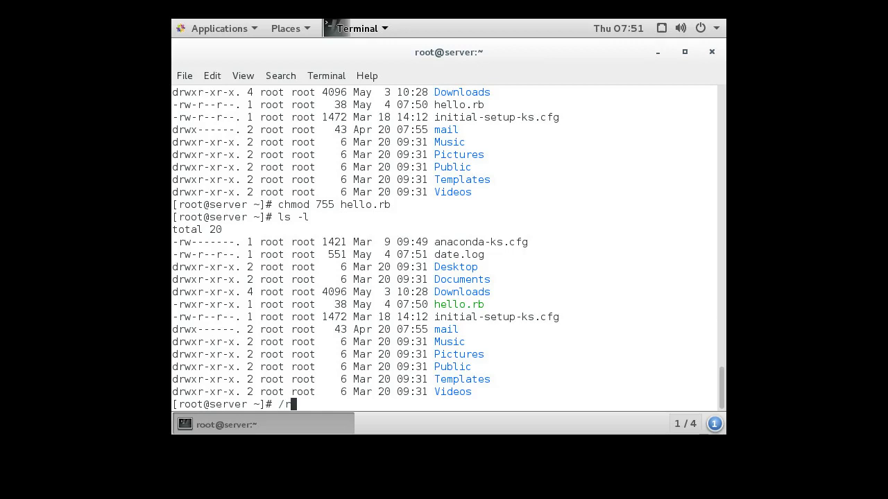
pyautogui.write('oot/')
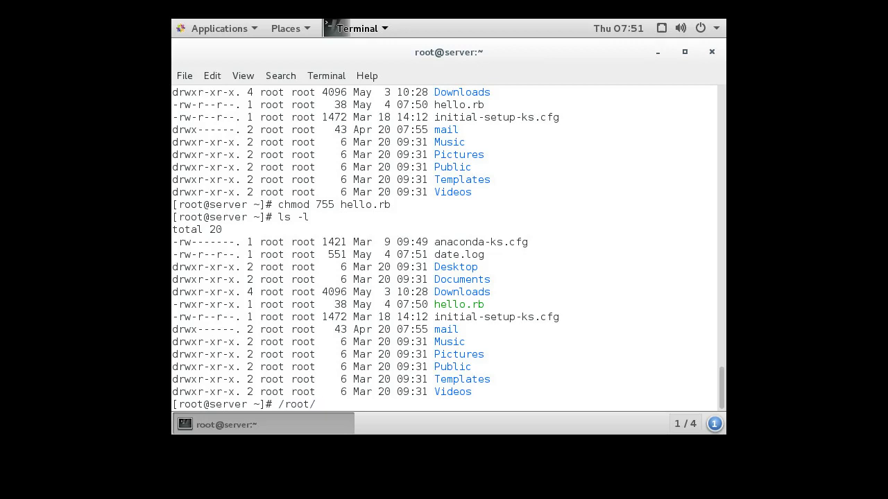
pyautogui.press('Return')
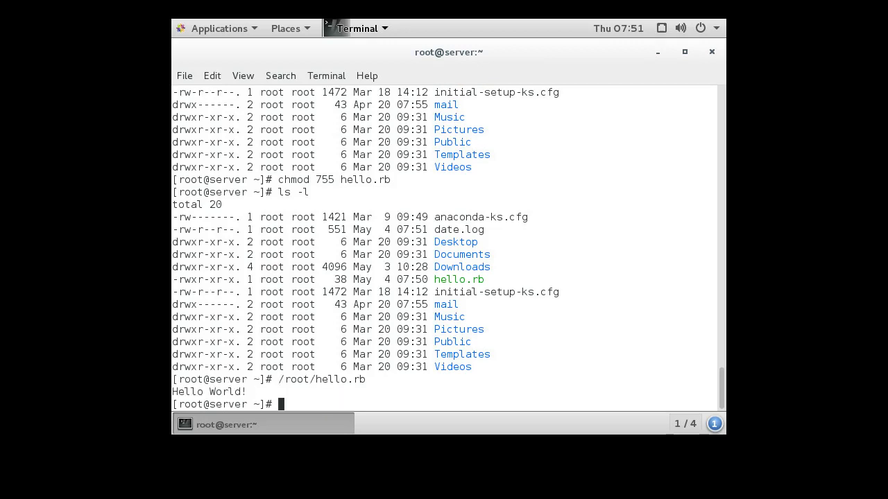
pyautogui.write('.')
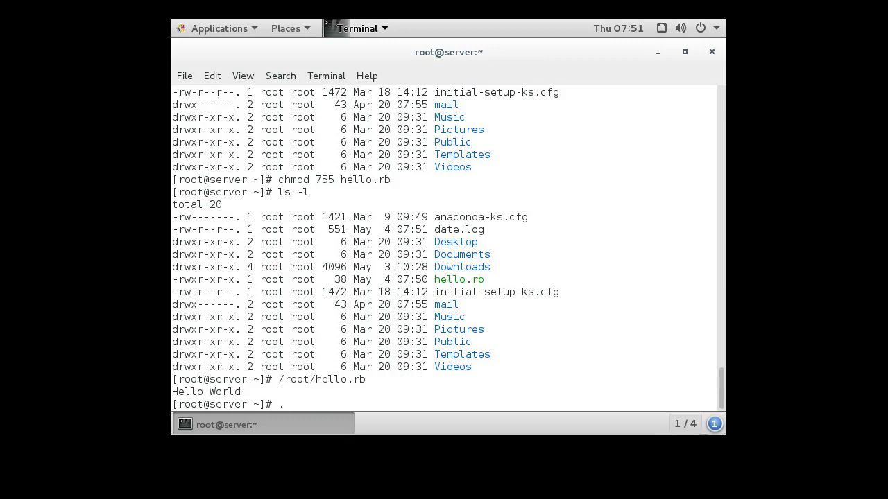
pyautogui.write('/hello.rb')
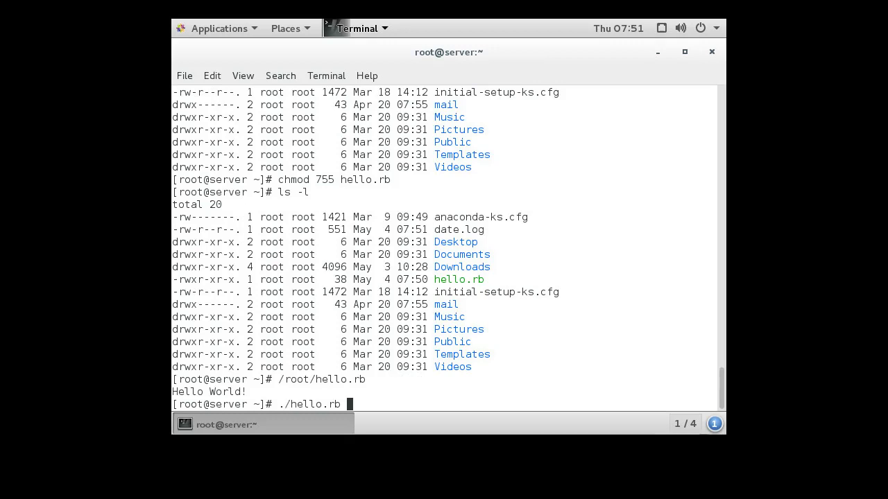